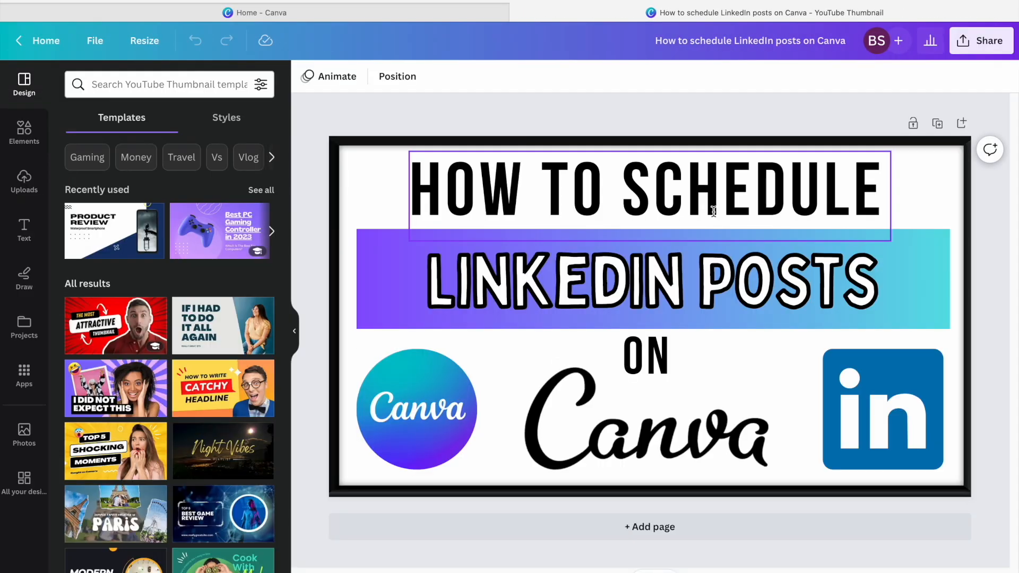
mouse_move(847, 161)
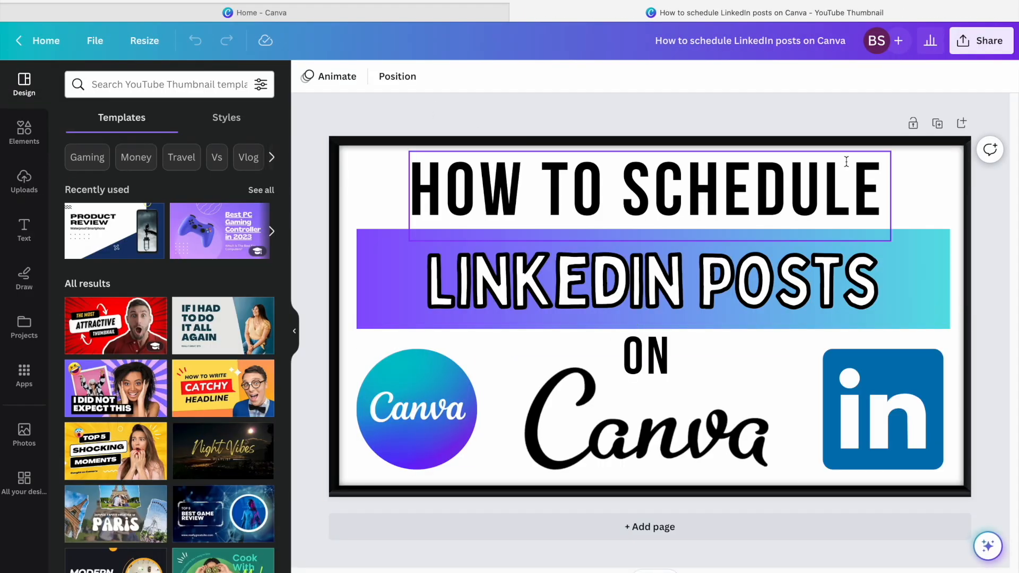
- Bring up the Share options for the LinkedIn thumbnail design
left_click(981, 40)
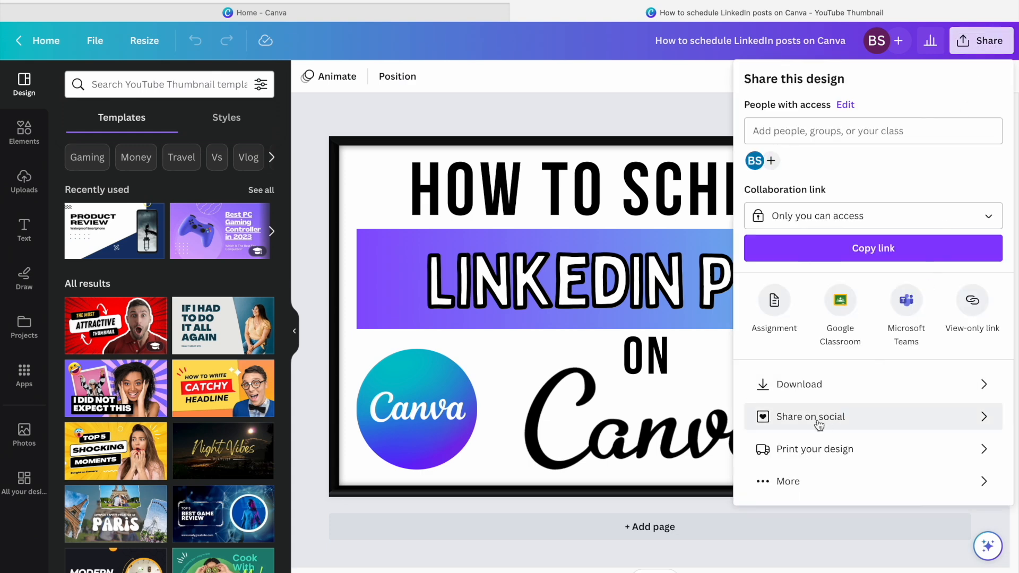
- Choose Share on social and select LinkedIn Profile as the destination
left_click(811, 416)
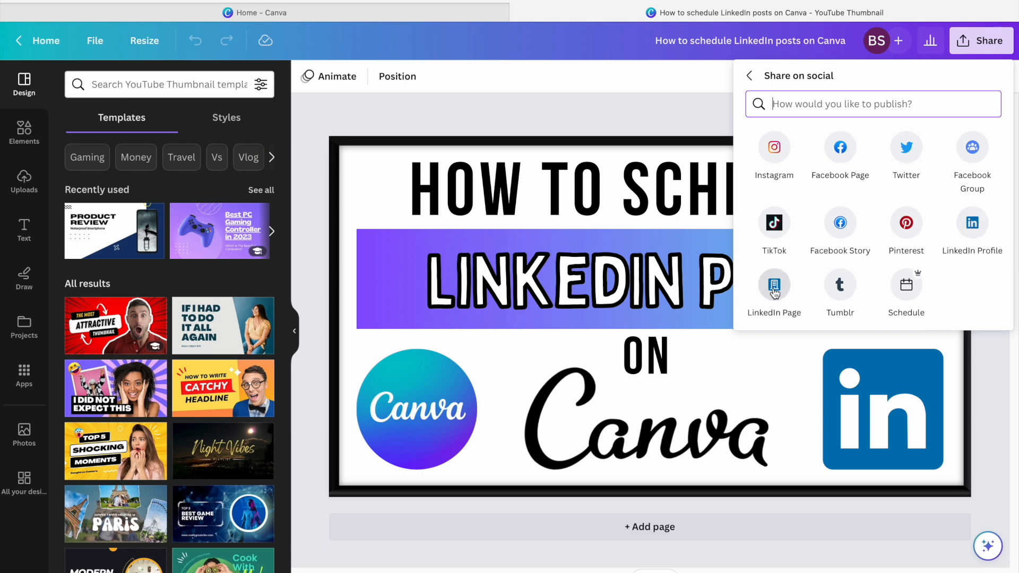
mouse_move(973, 230)
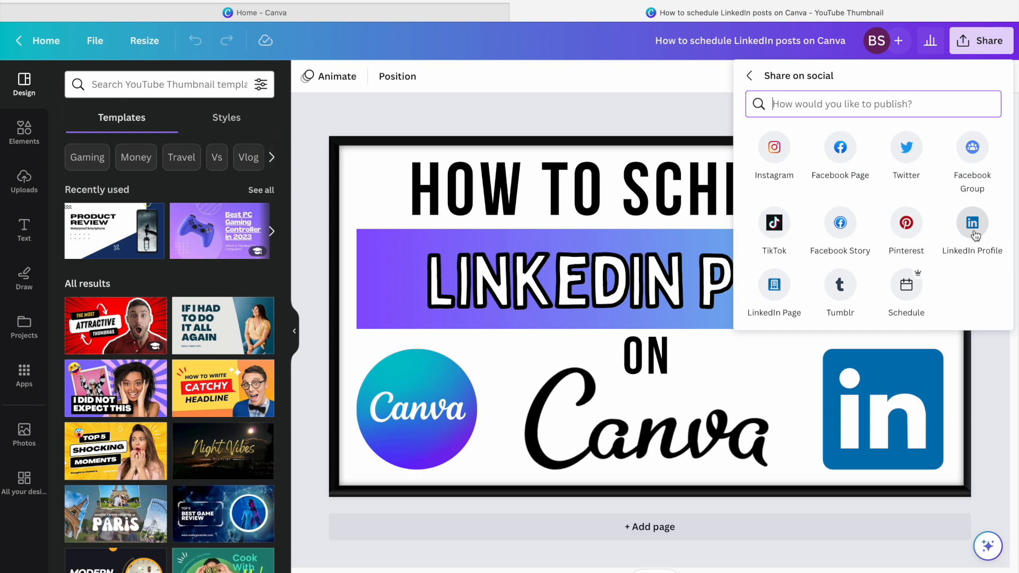
left_click(972, 222)
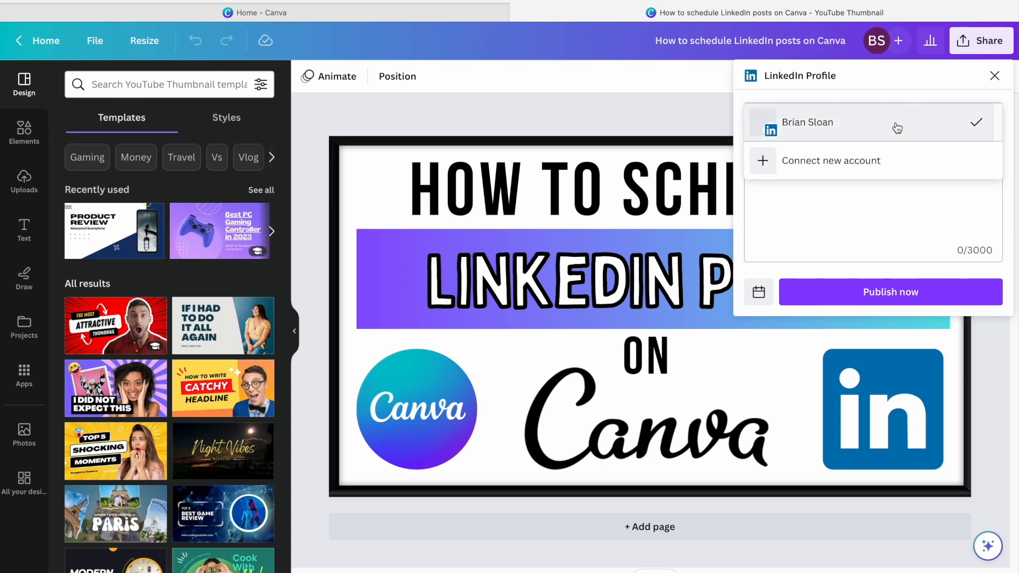
- Schedule the post 'Test Post #test' to the connected LinkedIn account for Monday June 19, 12:03 PM
left_click(870, 122)
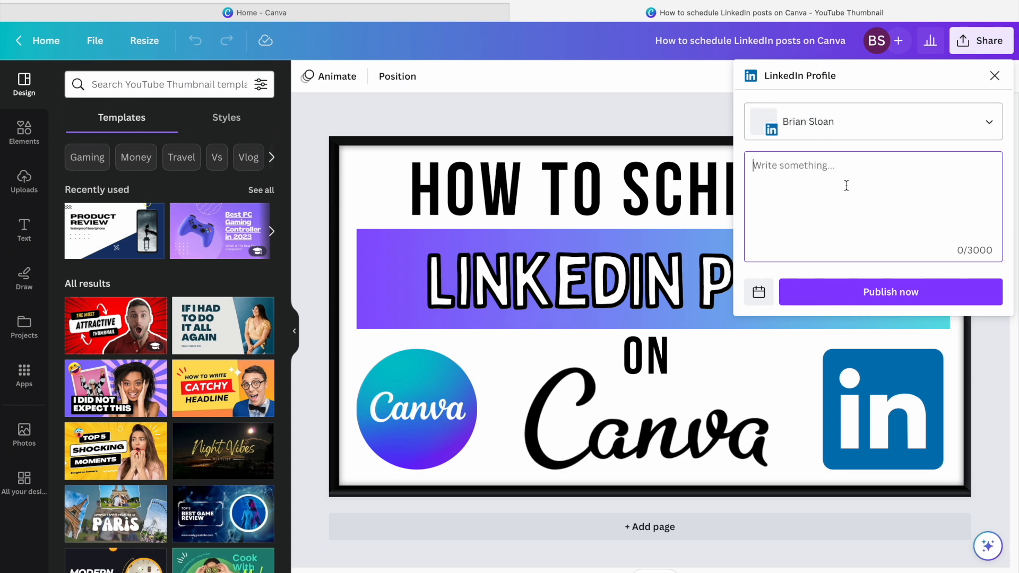
type("Test Post")
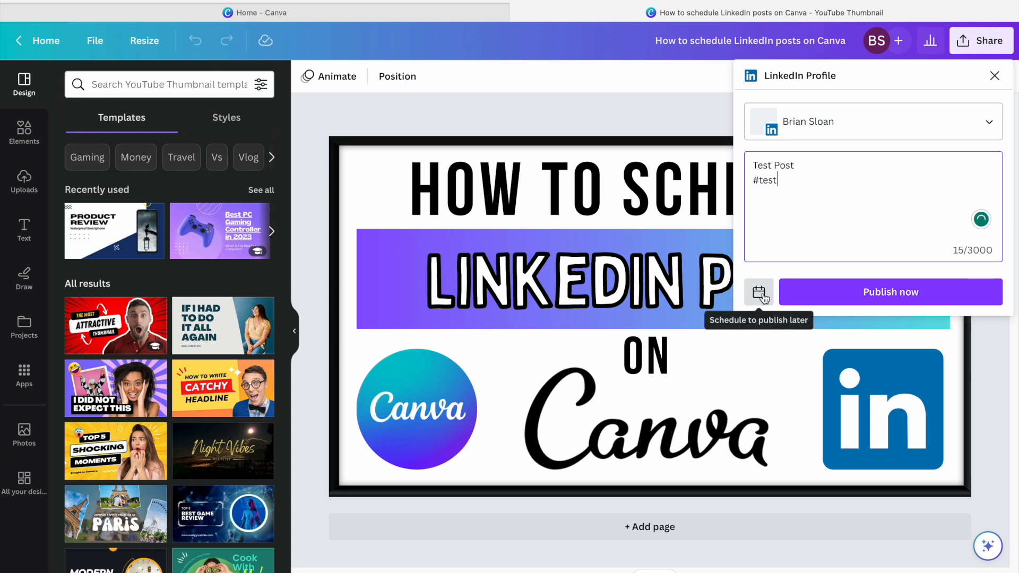
left_click(758, 292)
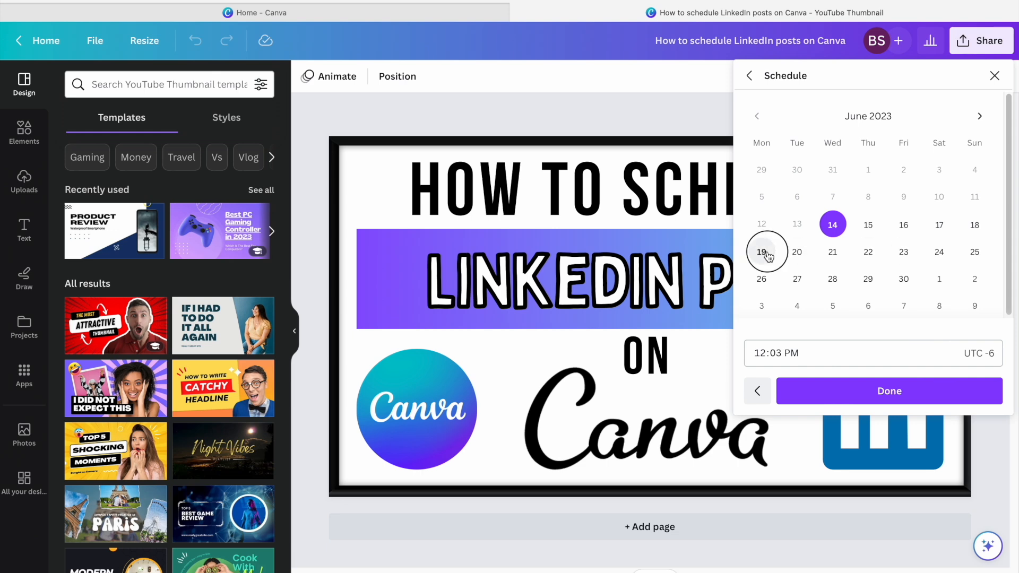
left_click(761, 252)
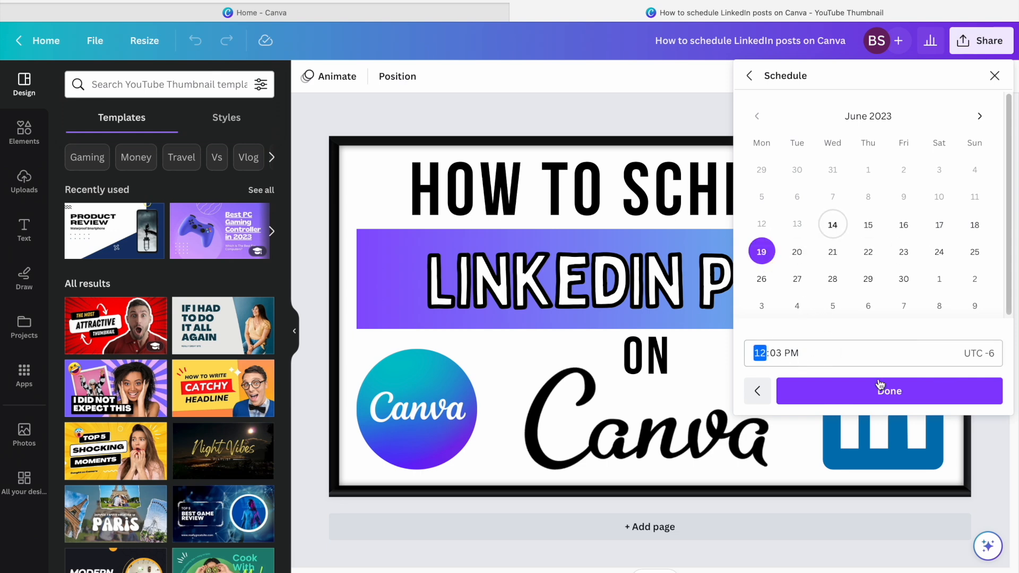
left_click(889, 391)
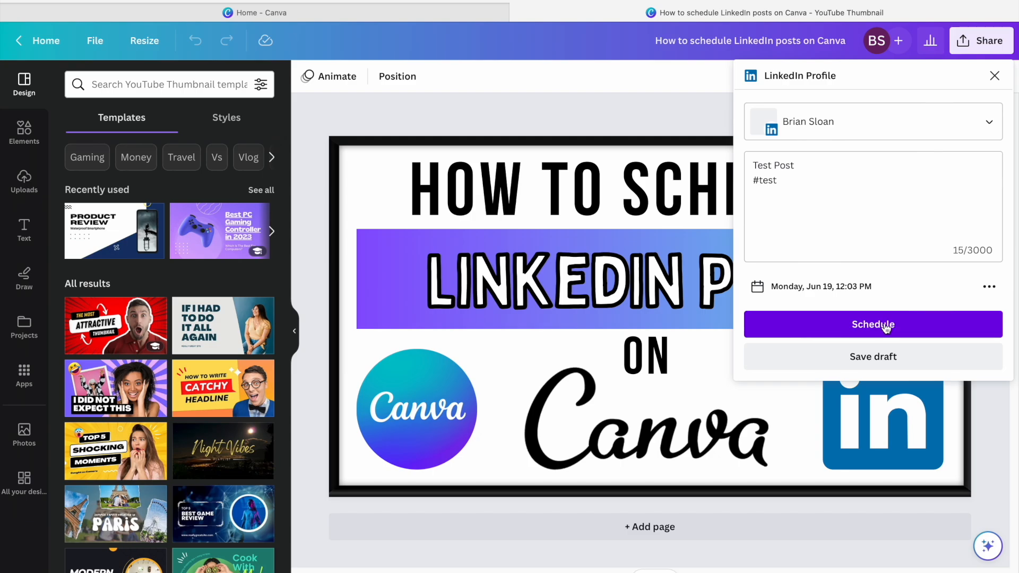
left_click(873, 324)
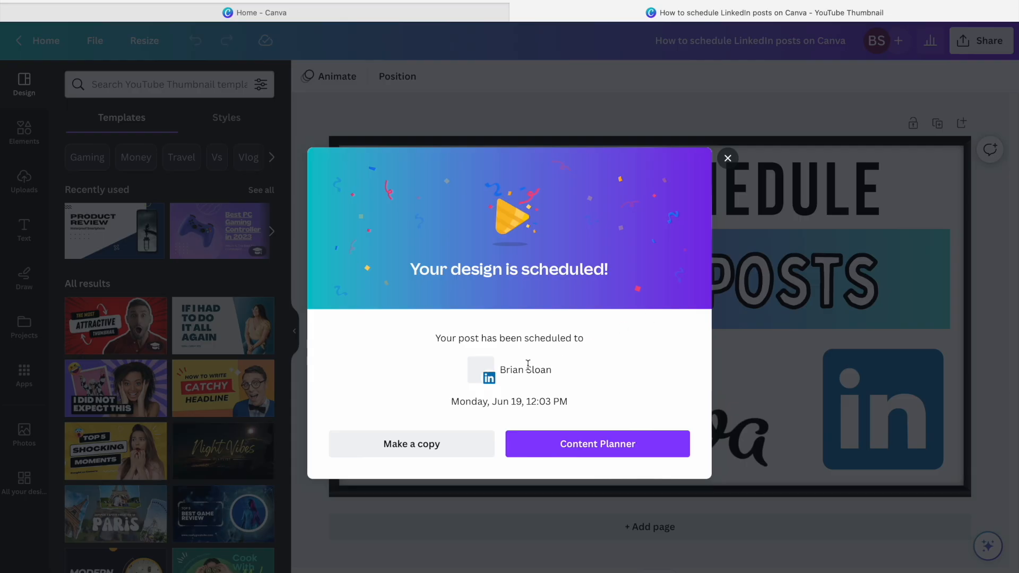
mouse_move(772, 319)
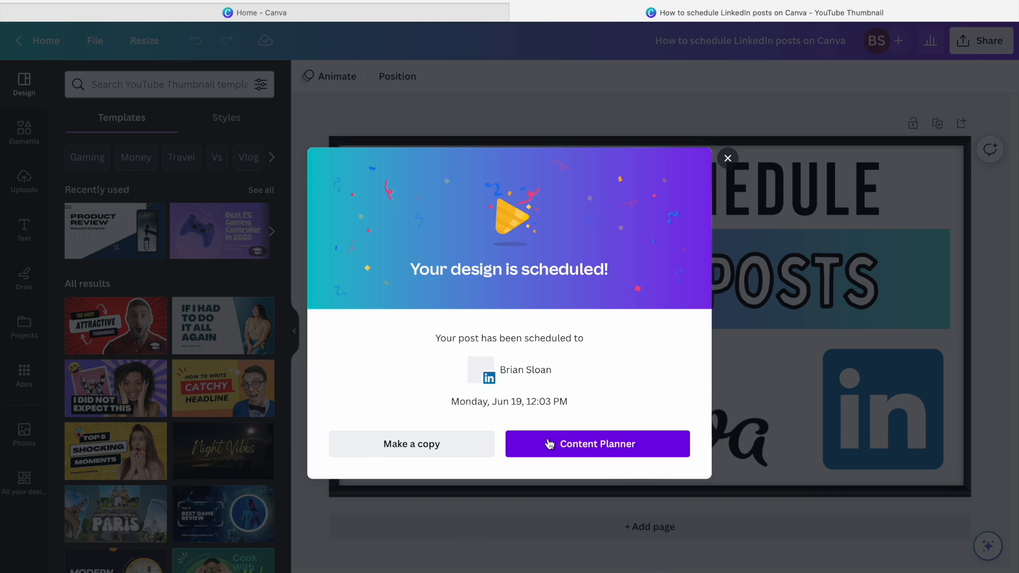
- Go to the Content Planner from the 'Your design is scheduled!' confirmation
left_click(595, 444)
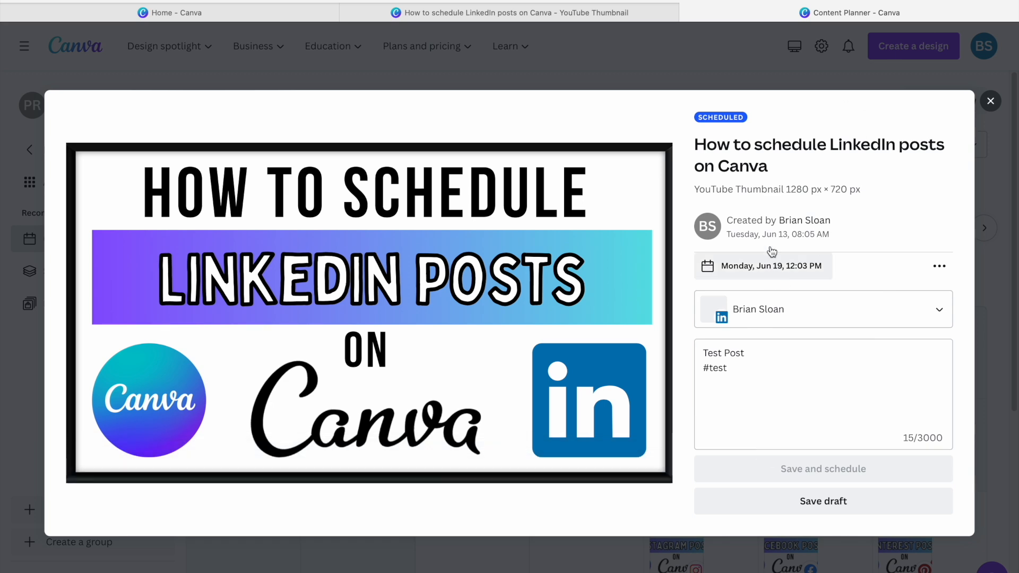
- Dismiss the post details and scroll the calendar to the June 19 LinkedIn entry
left_click(990, 102)
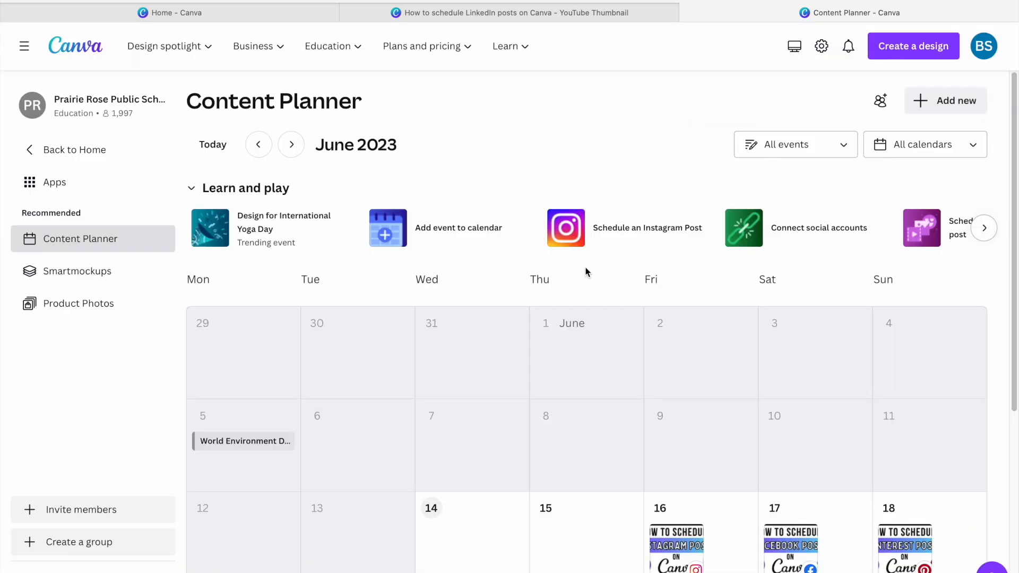
scroll("down", 3)
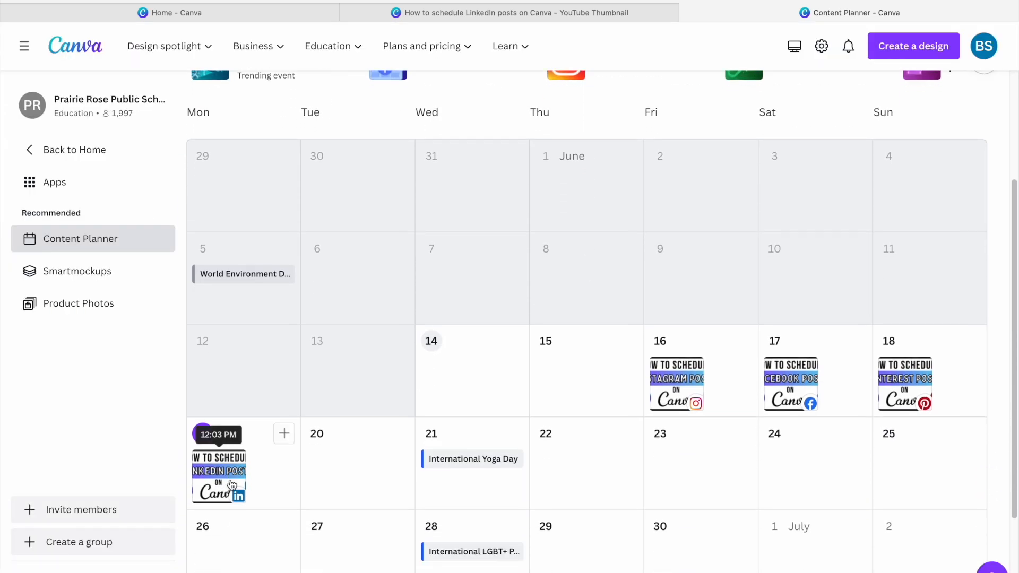
mouse_move(224, 474)
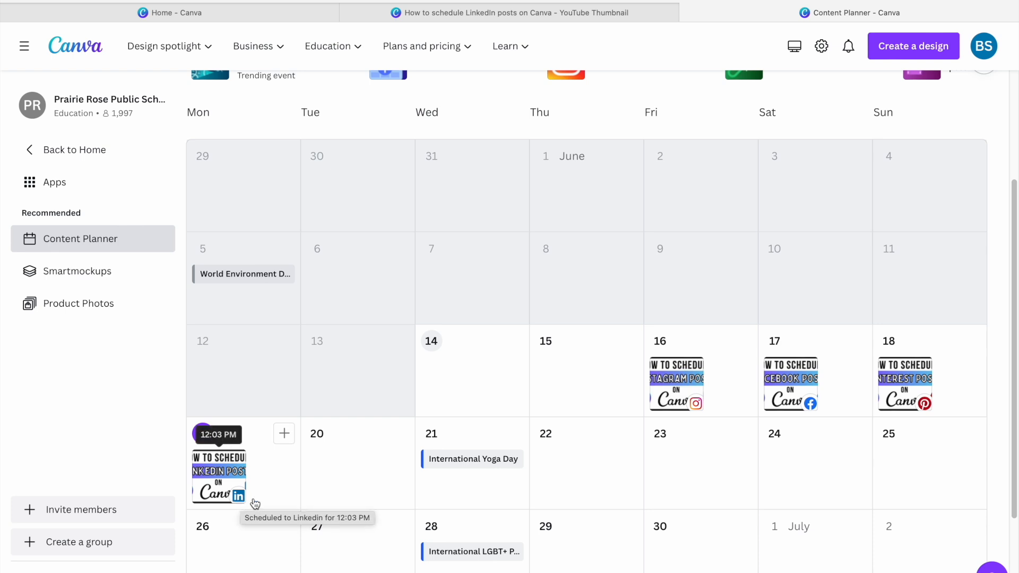
mouse_move(370, 453)
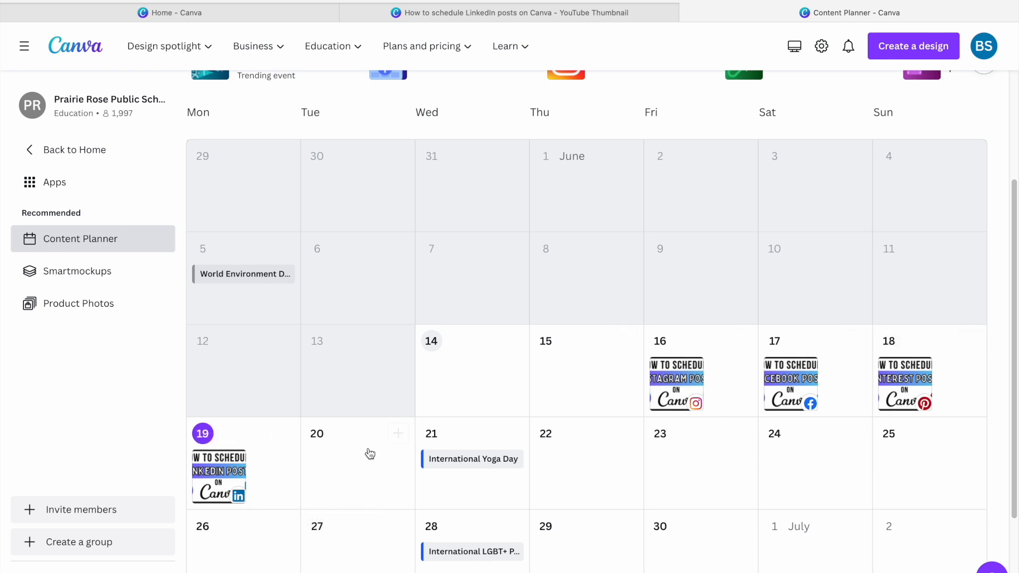